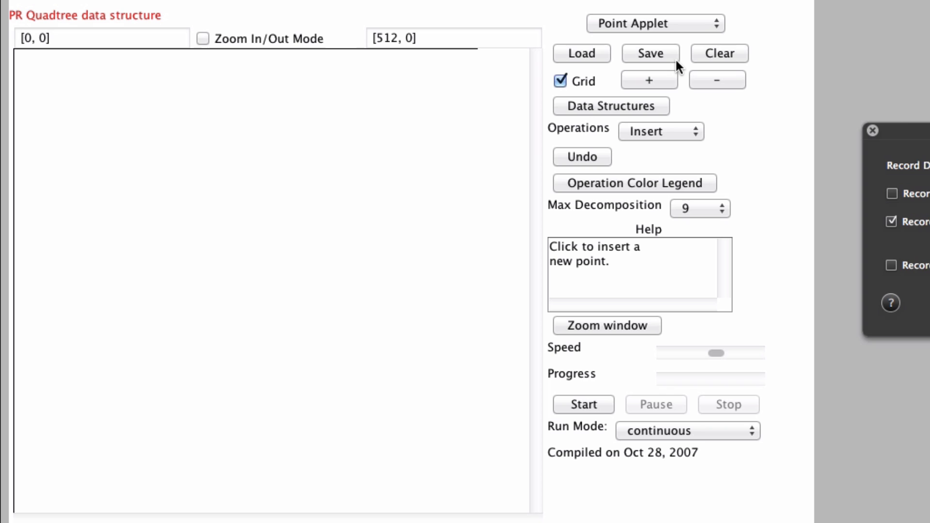
mouse_move(364, 153)
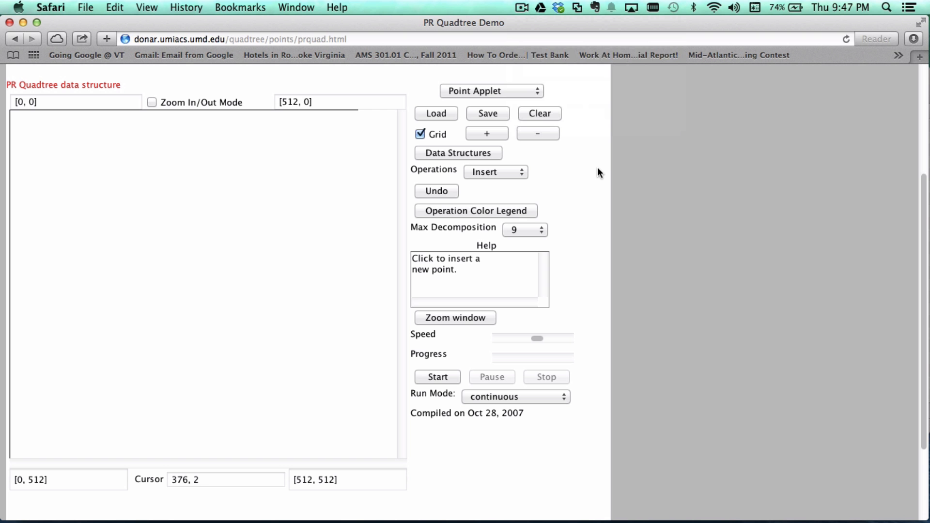
mouse_move(490, 186)
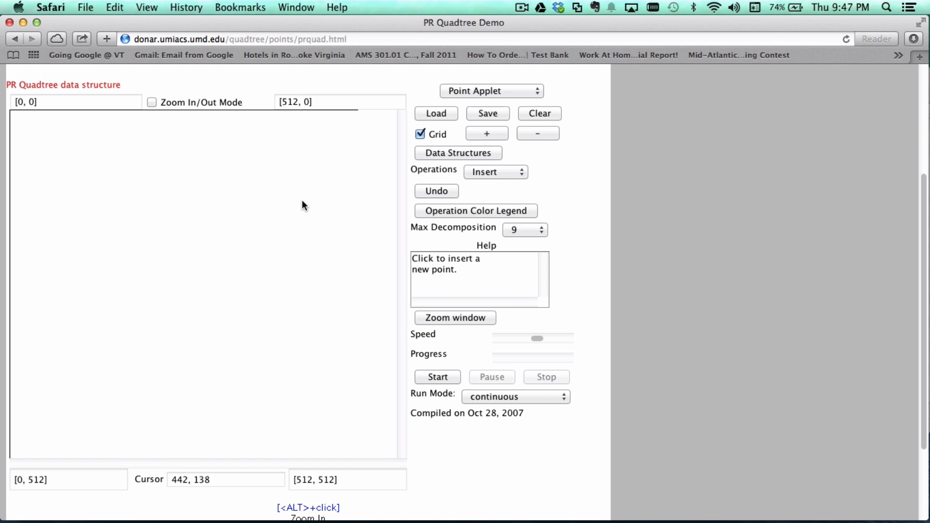
mouse_move(292, 203)
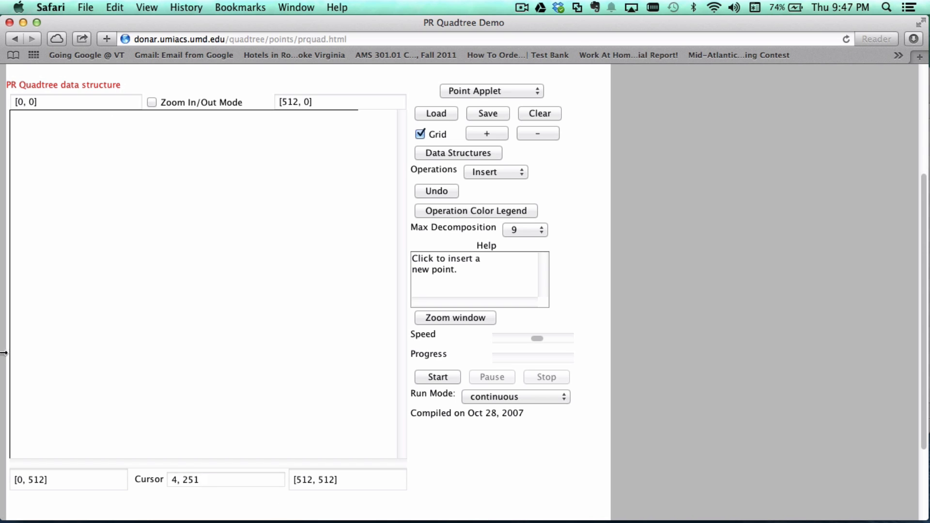
mouse_move(192, 235)
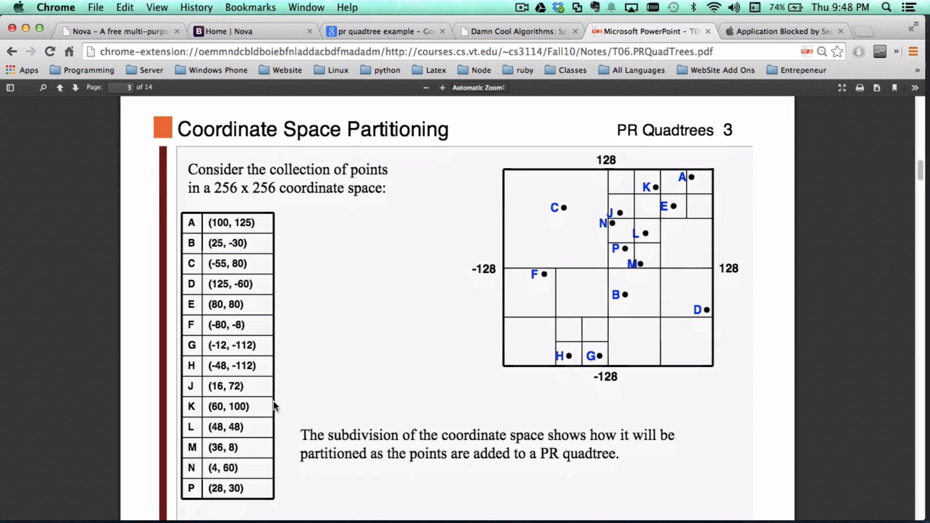
mouse_move(665, 286)
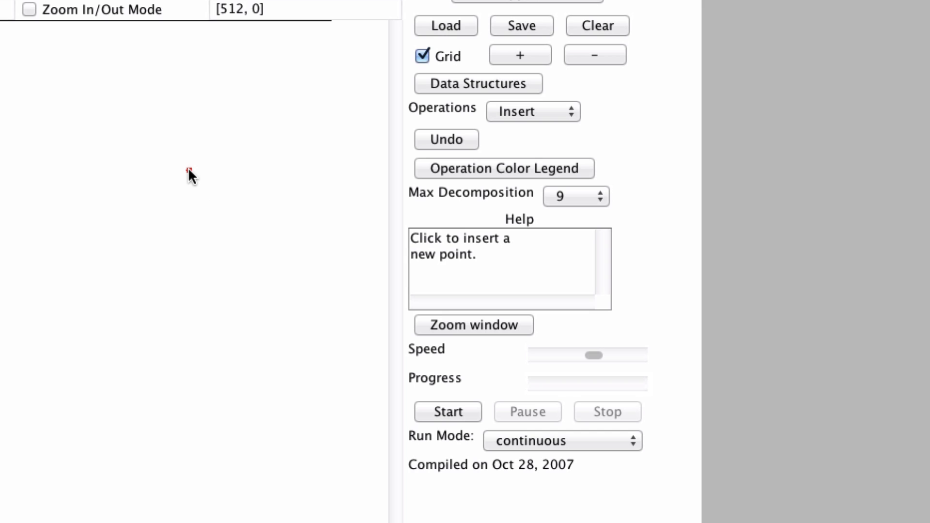
Place a single red point in the upper-right of the empty canvas.
click(190, 172)
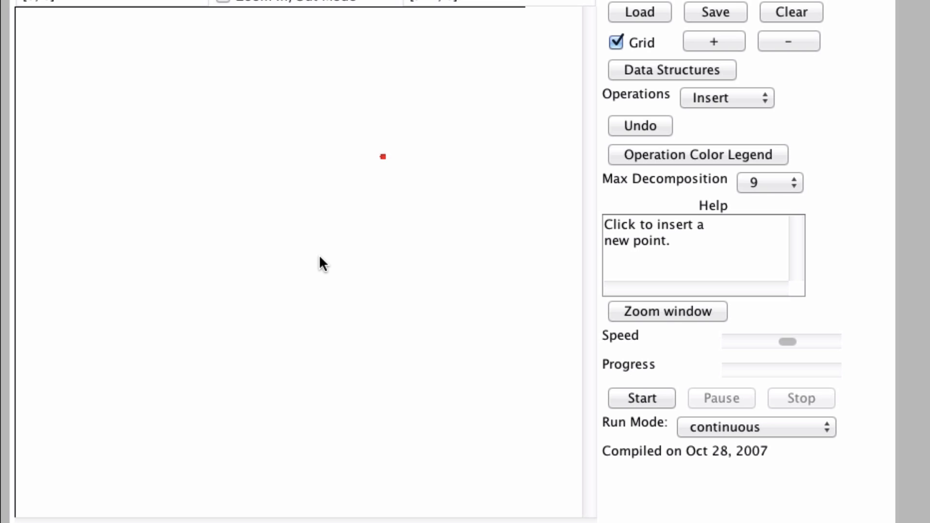
mouse_move(157, 396)
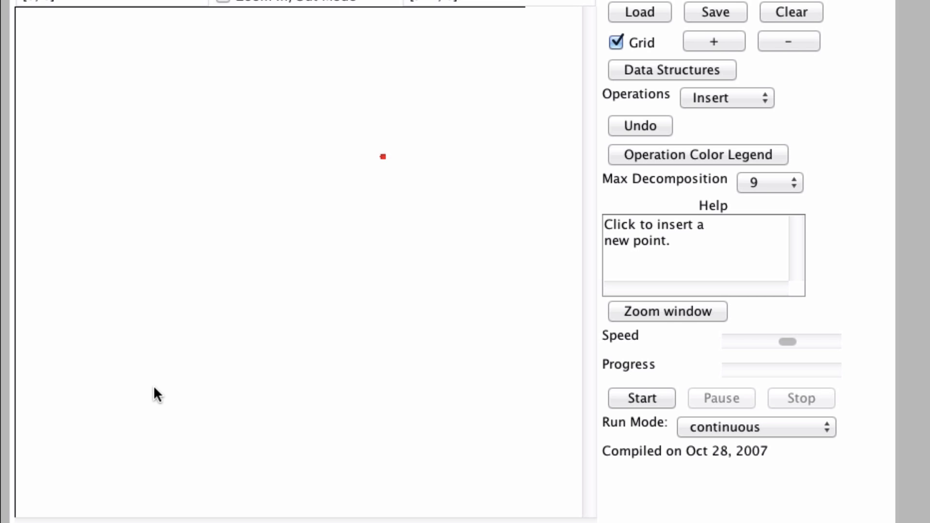
Insert a second red point in the lower-left, dividing the canvas into four quadrants.
click(156, 389)
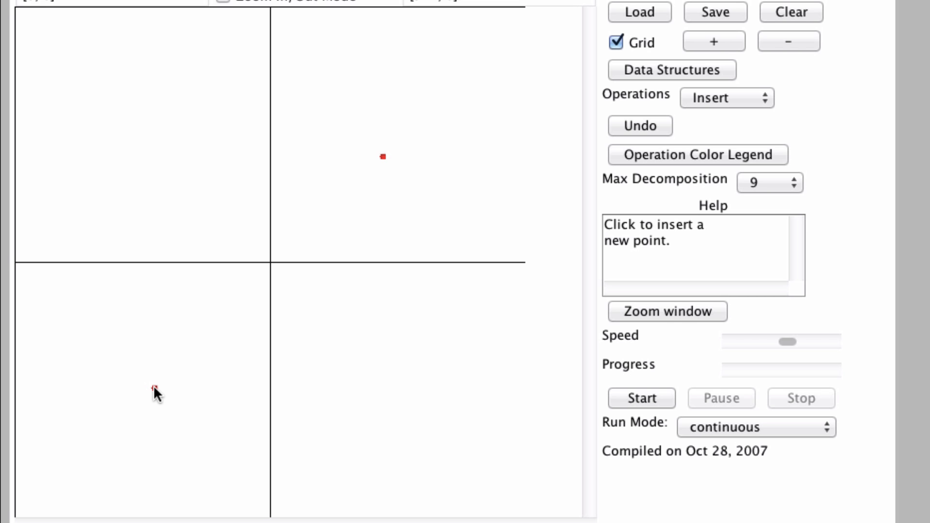
click(153, 388)
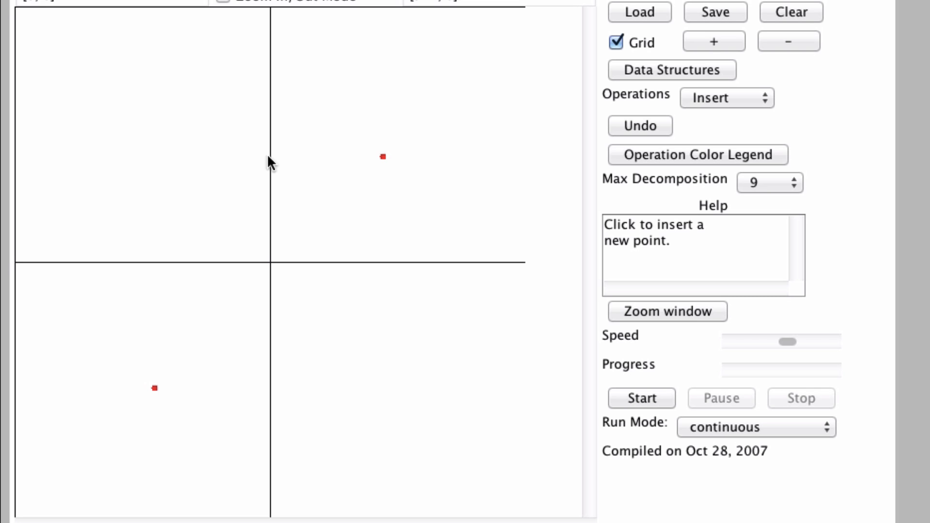
mouse_move(280, 430)
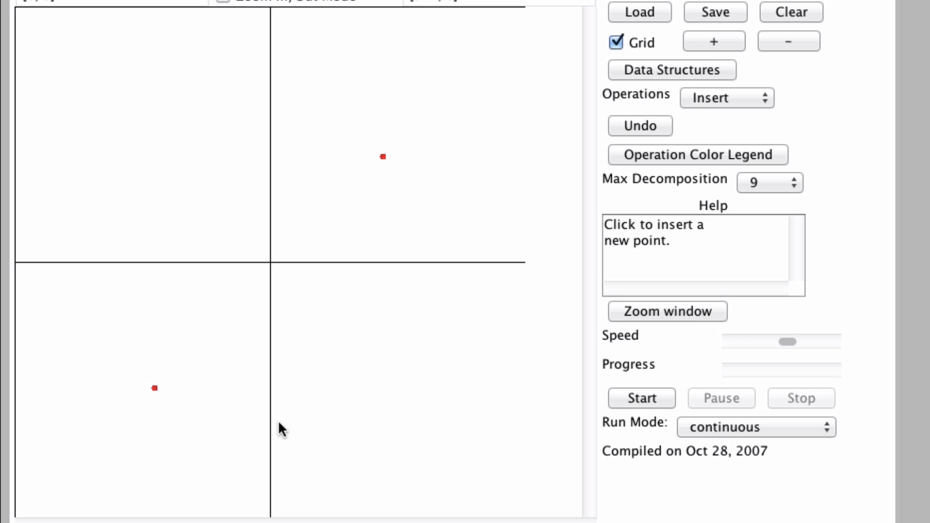
mouse_move(224, 350)
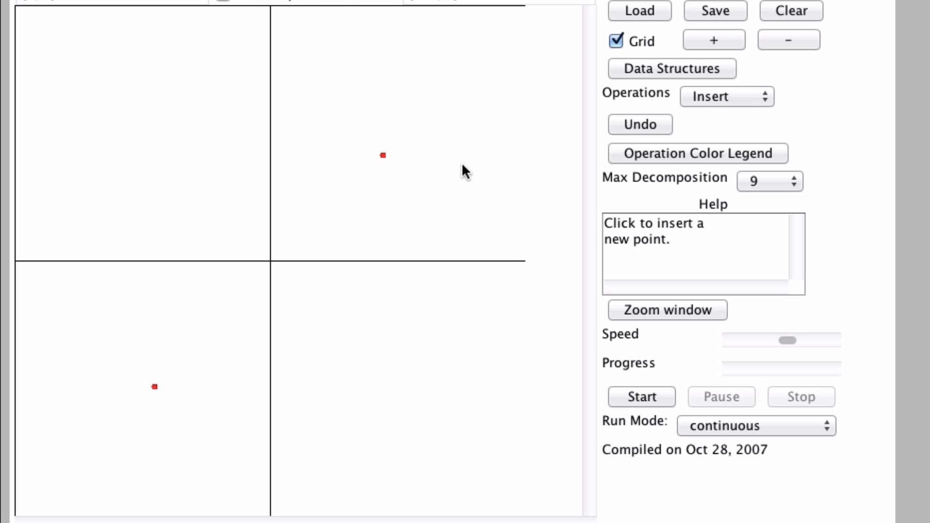
mouse_move(485, 383)
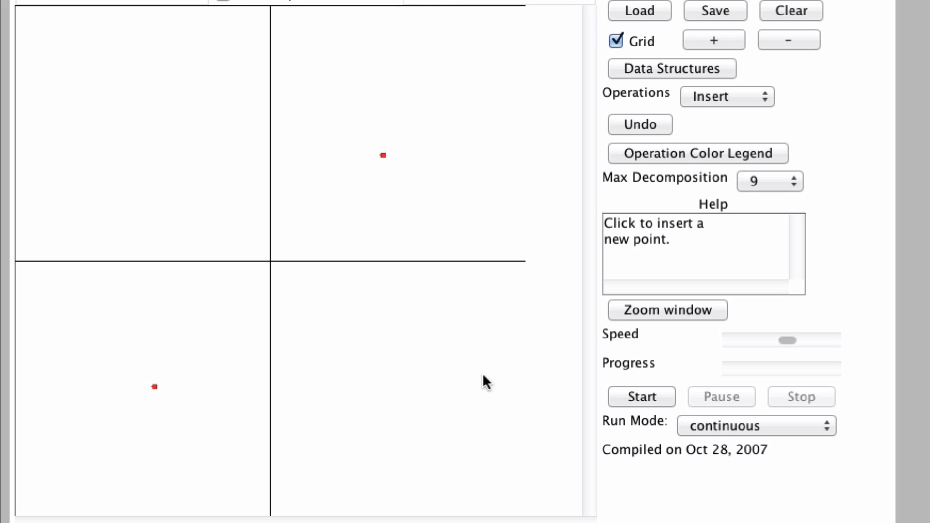
mouse_move(341, 383)
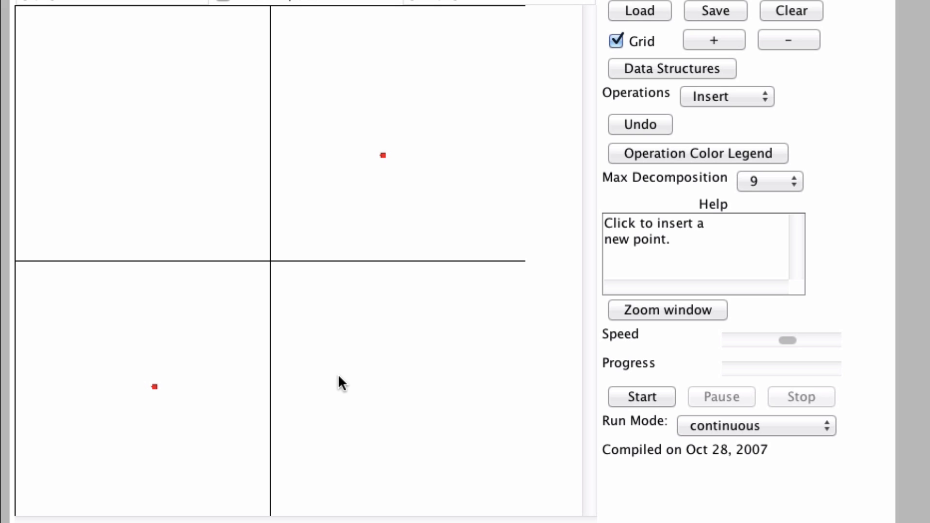
click(400, 385)
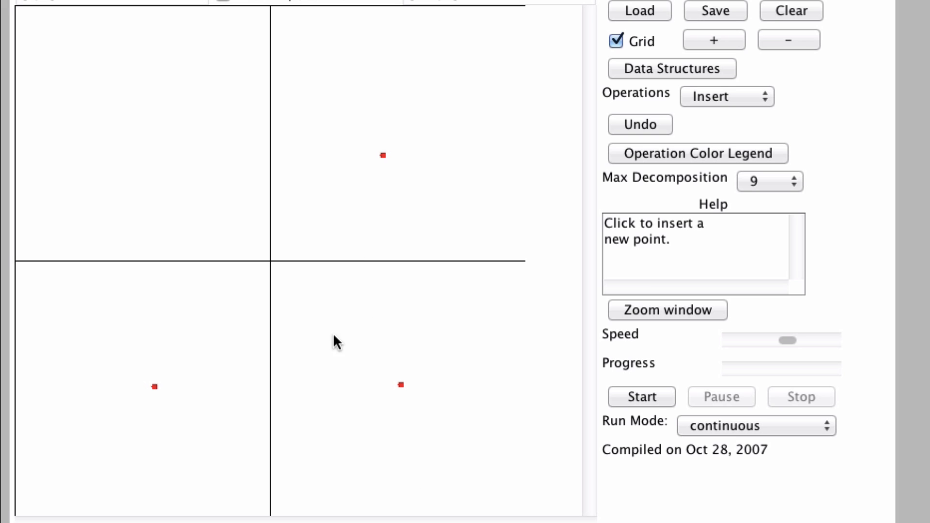
click(118, 132)
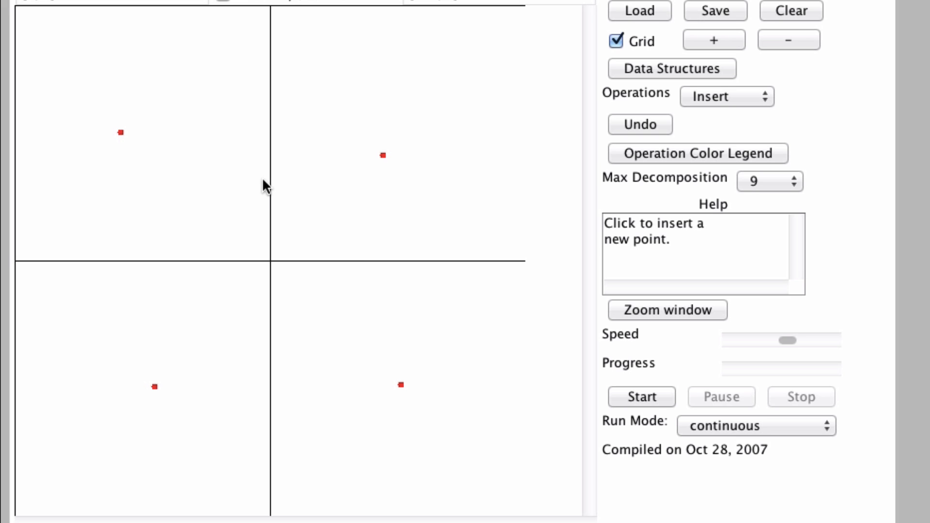
mouse_move(319, 314)
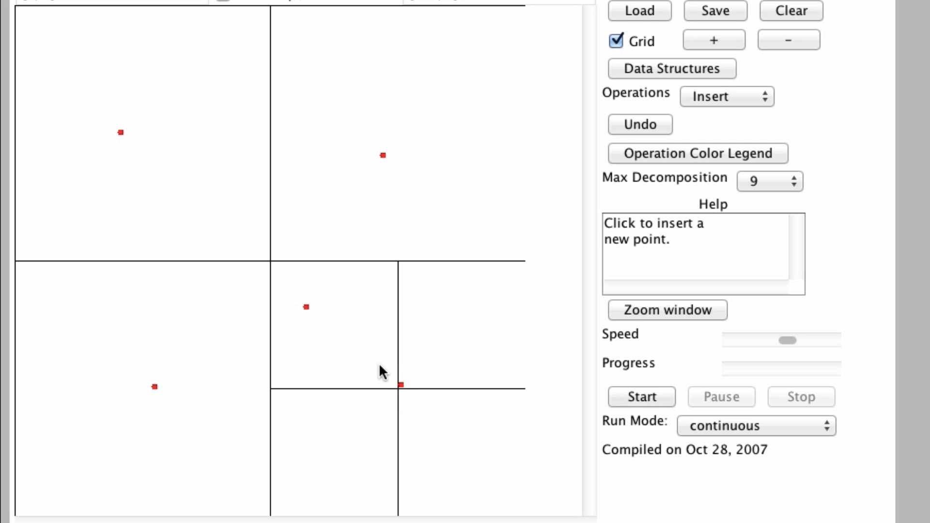
mouse_move(317, 318)
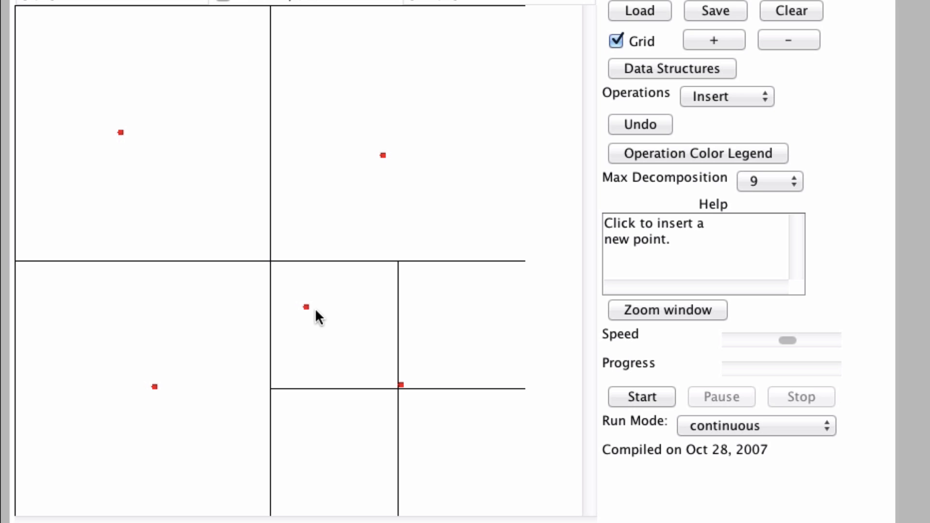
mouse_move(411, 394)
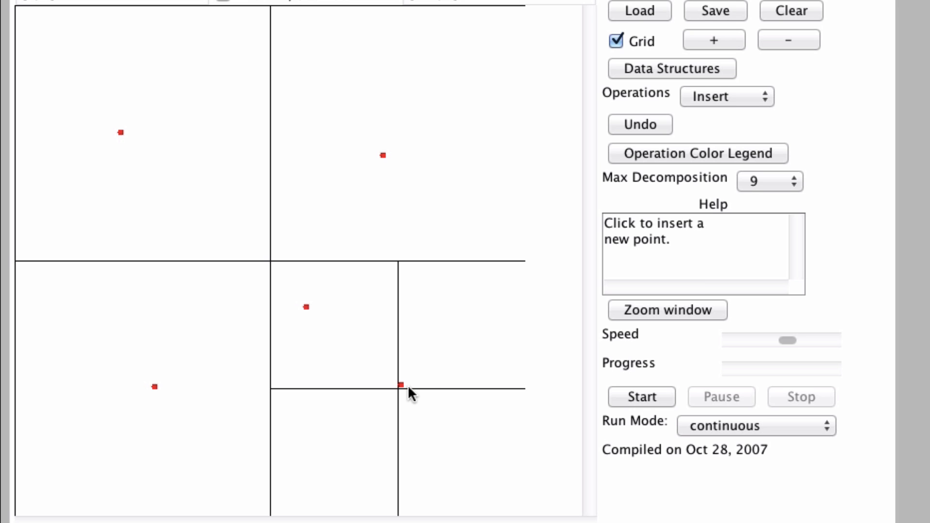
mouse_move(407, 307)
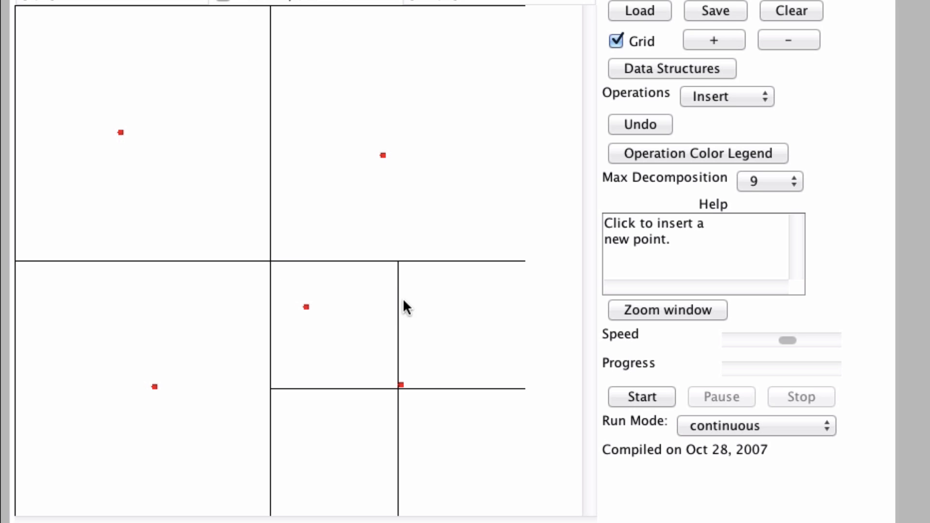
mouse_move(500, 439)
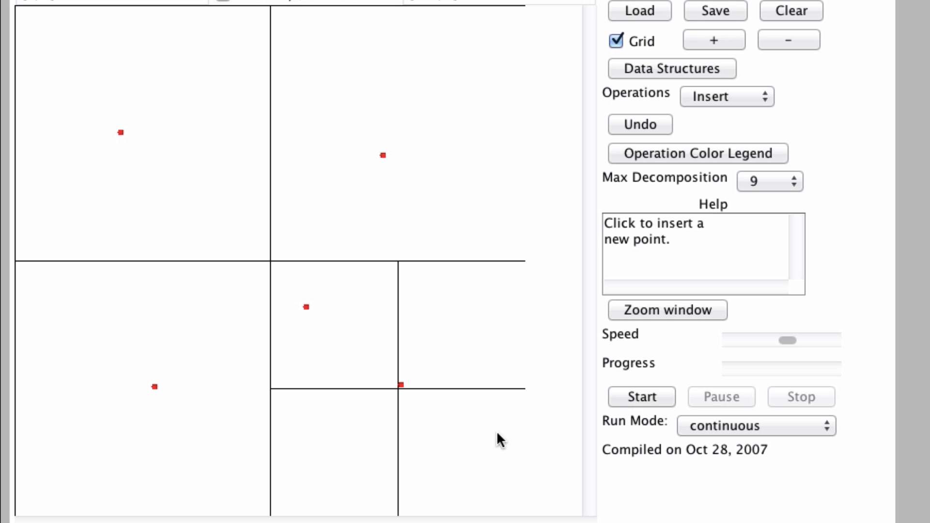
mouse_move(445, 297)
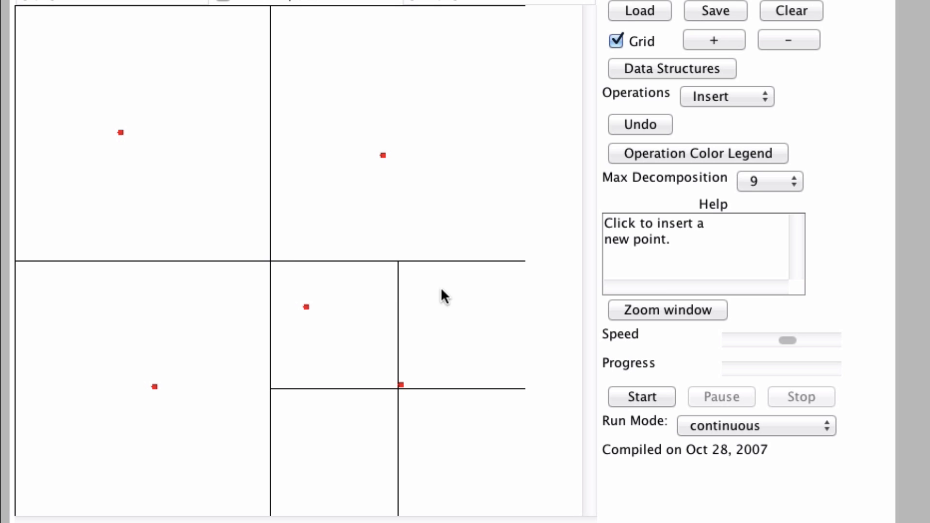
mouse_move(439, 401)
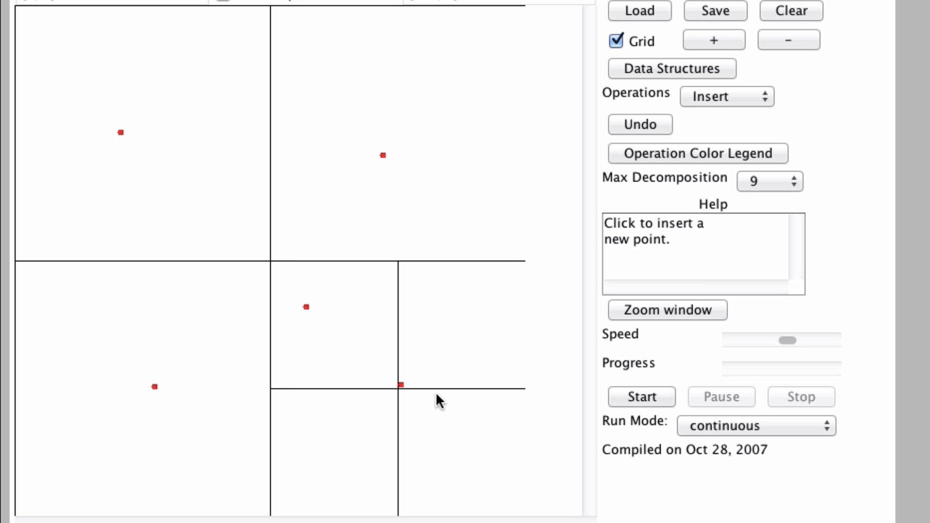
mouse_move(481, 363)
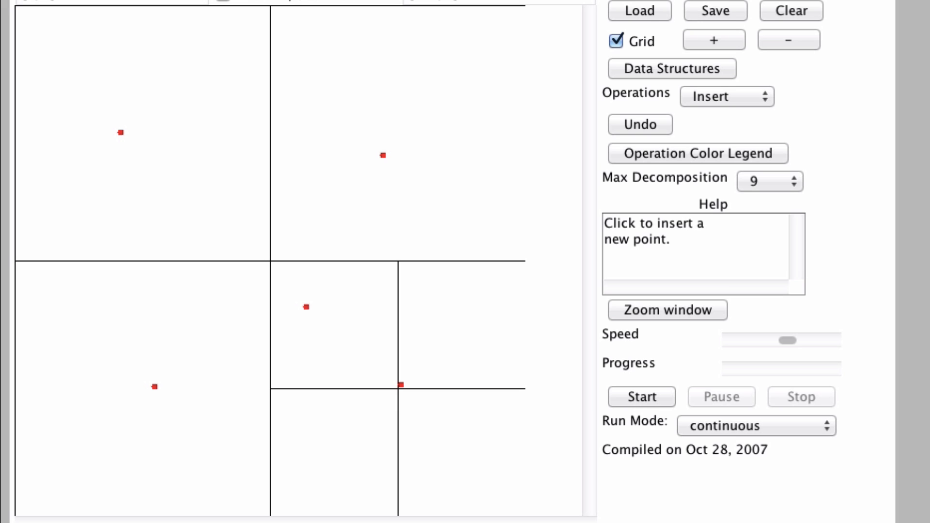
mouse_move(402, 355)
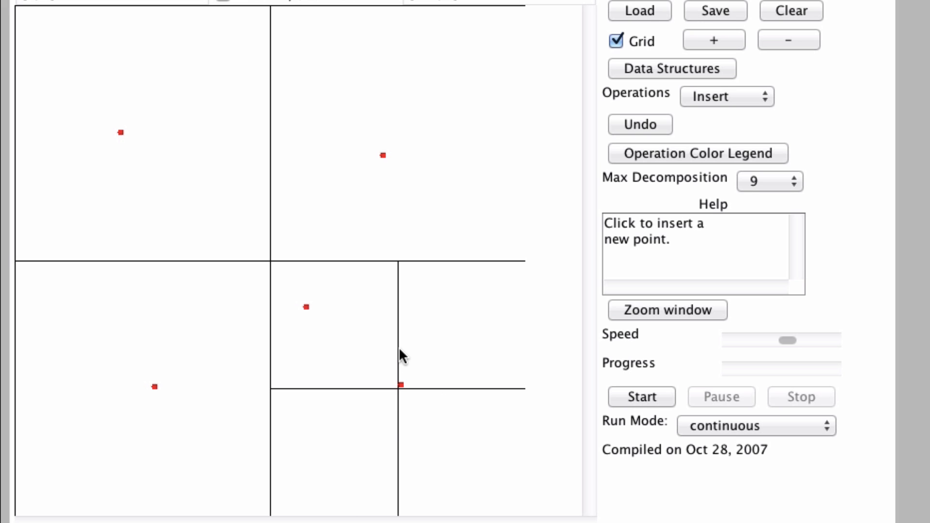
mouse_move(295, 282)
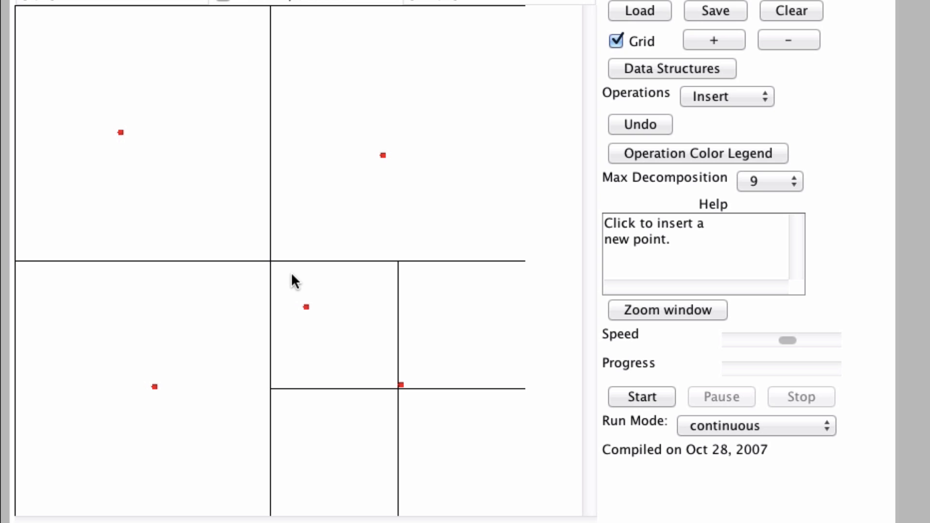
mouse_move(286, 276)
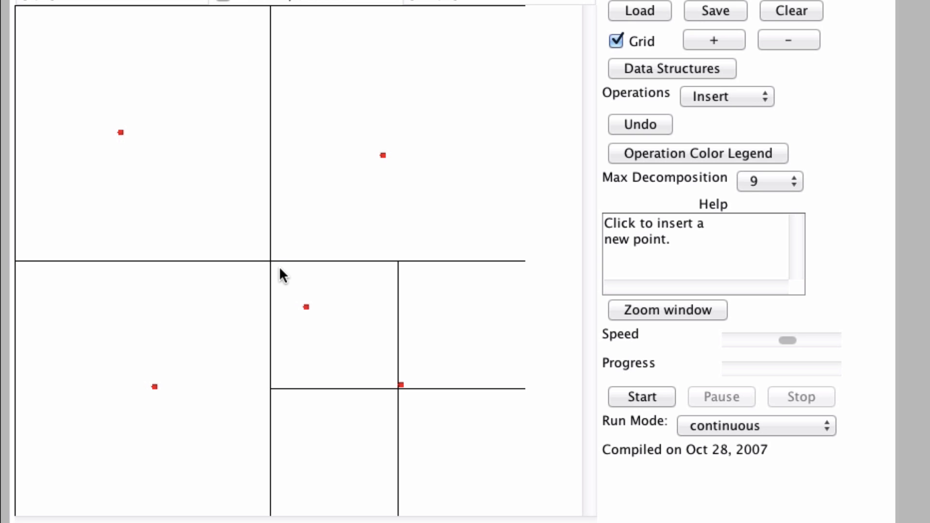
mouse_move(355, 367)
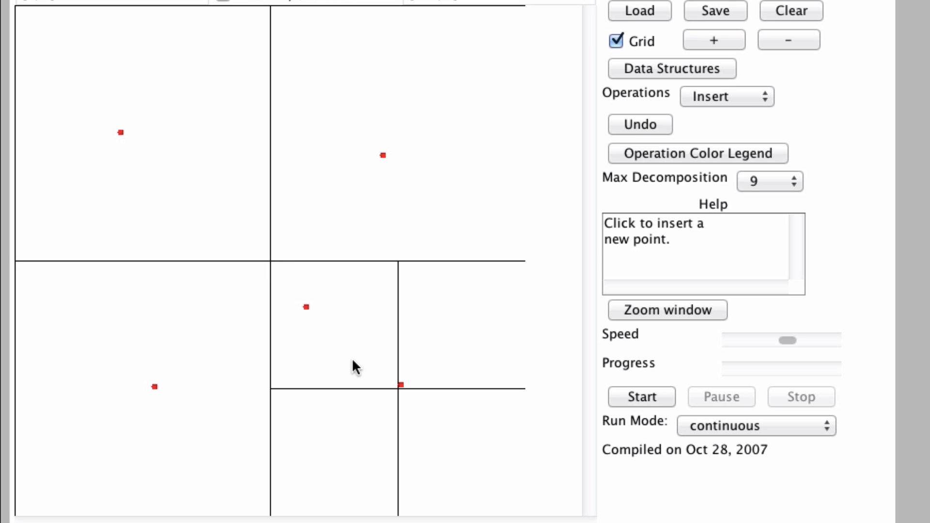
mouse_move(375, 309)
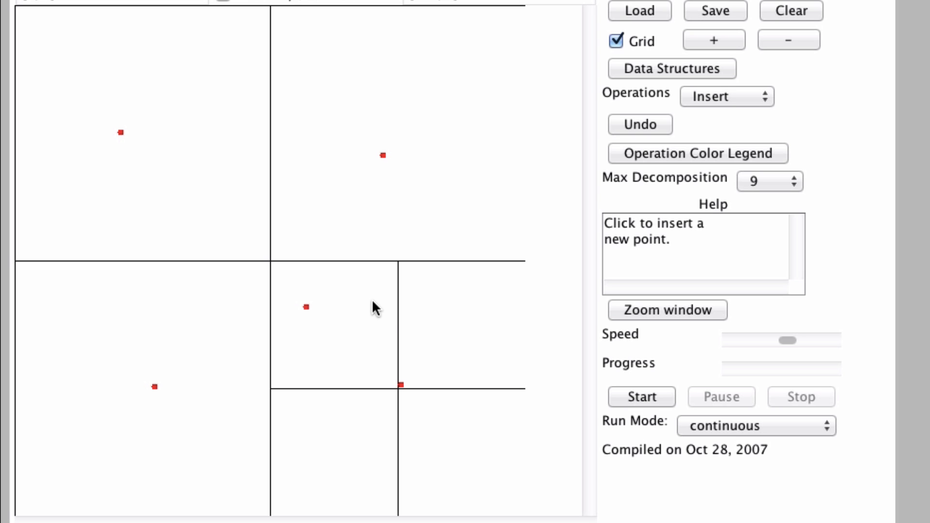
Add three closely spaced points in the below-centre block, forcing deeper subdivisions.
click(366, 360)
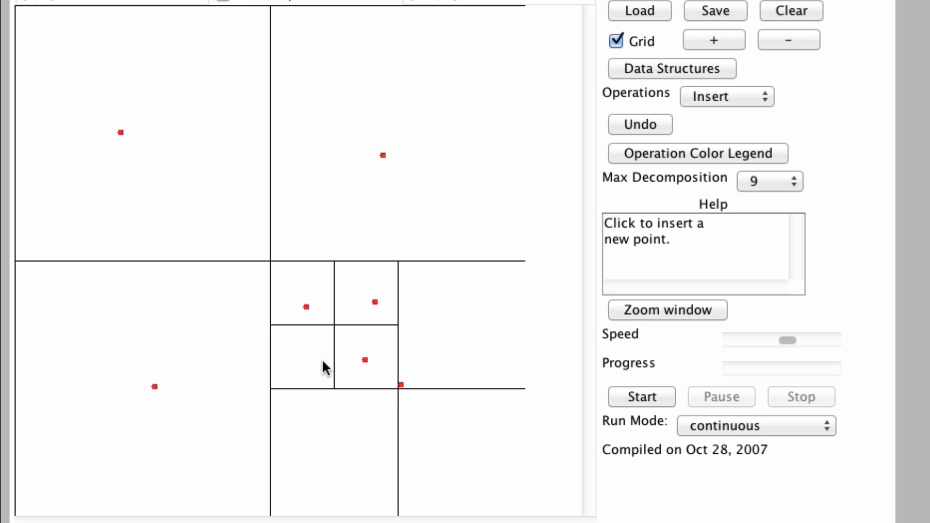
click(384, 280)
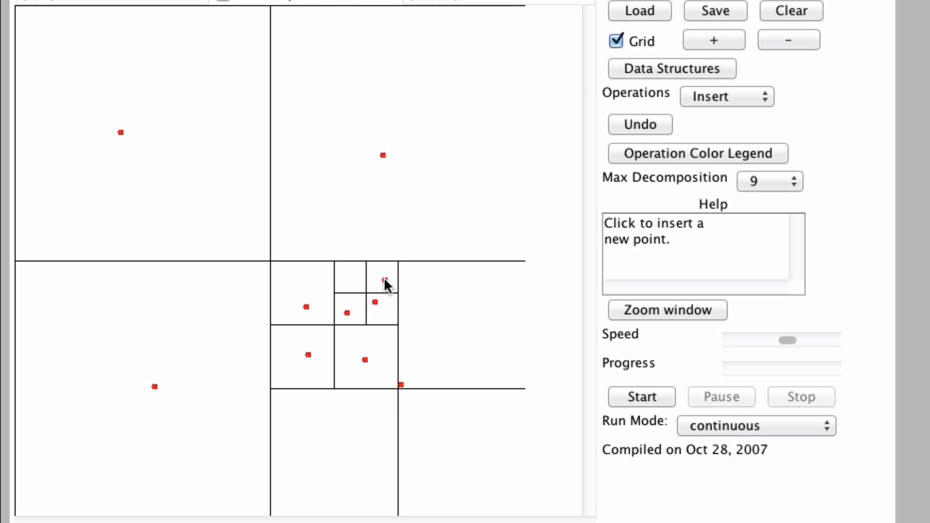
click(384, 281)
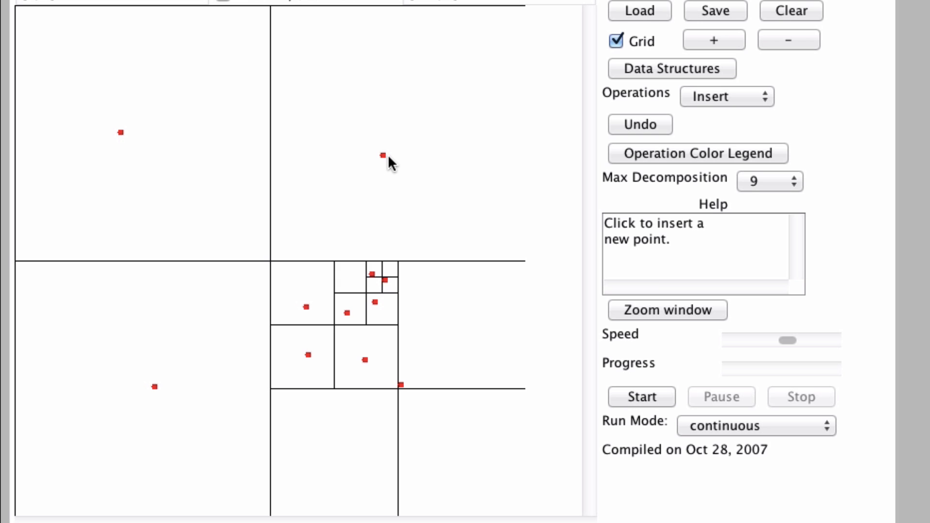
mouse_move(396, 160)
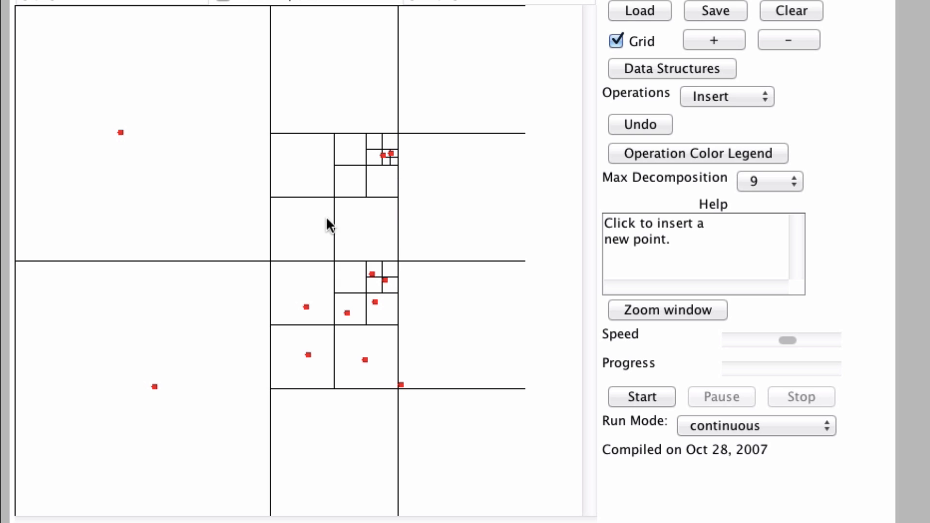
mouse_move(379, 167)
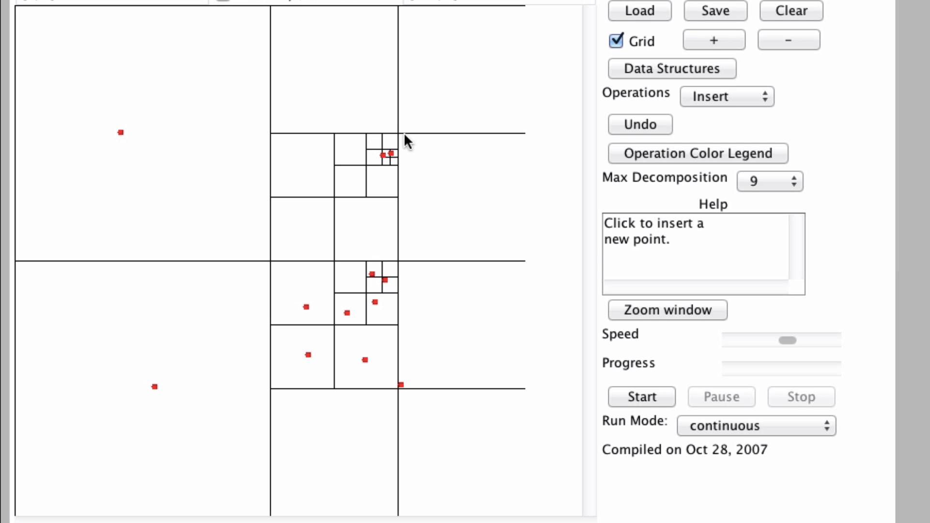
mouse_move(401, 232)
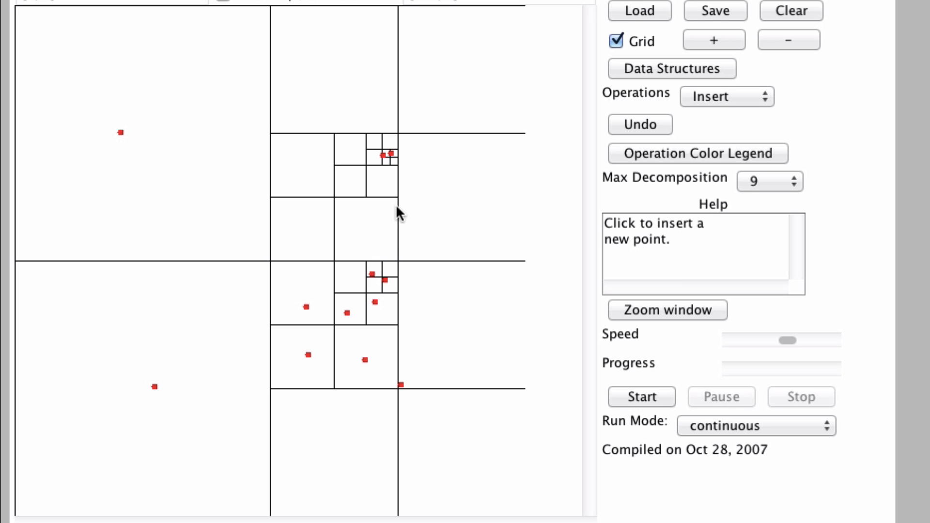
mouse_move(401, 172)
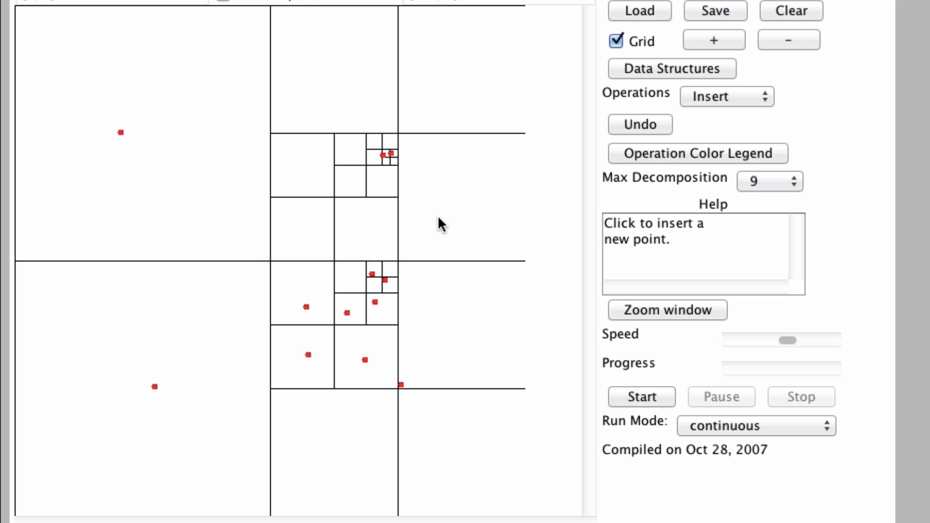
mouse_move(307, 249)
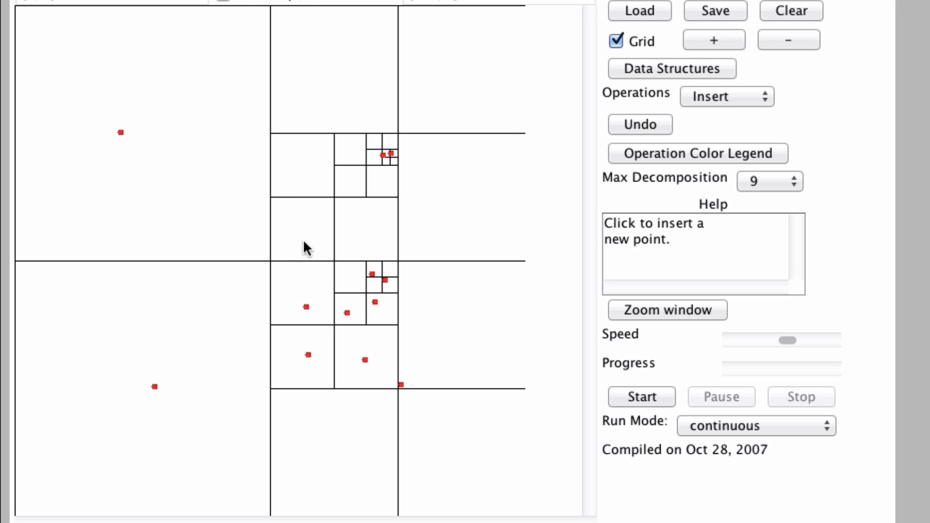
mouse_move(286, 259)
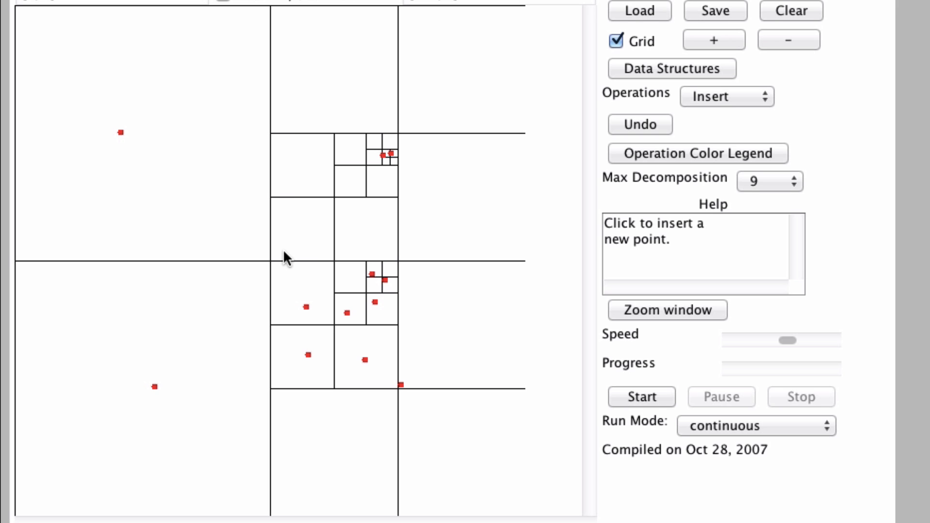
mouse_move(286, 290)
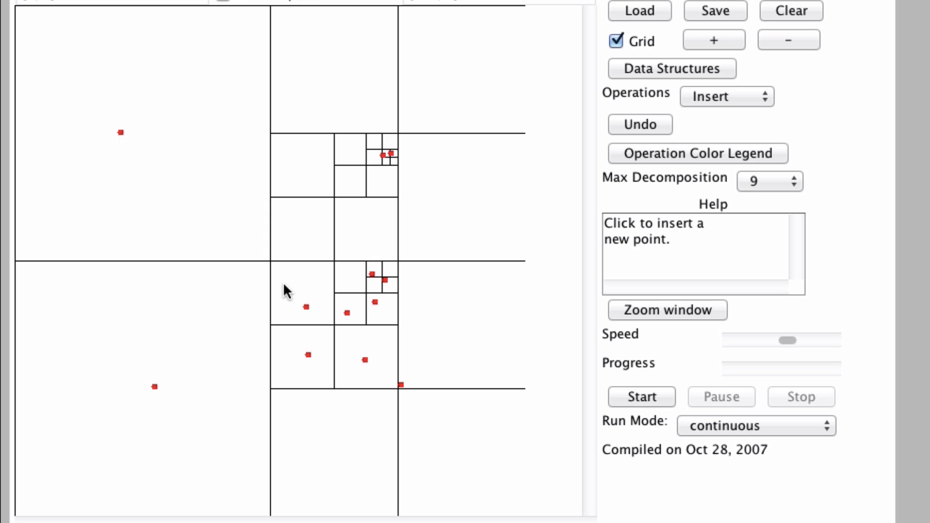